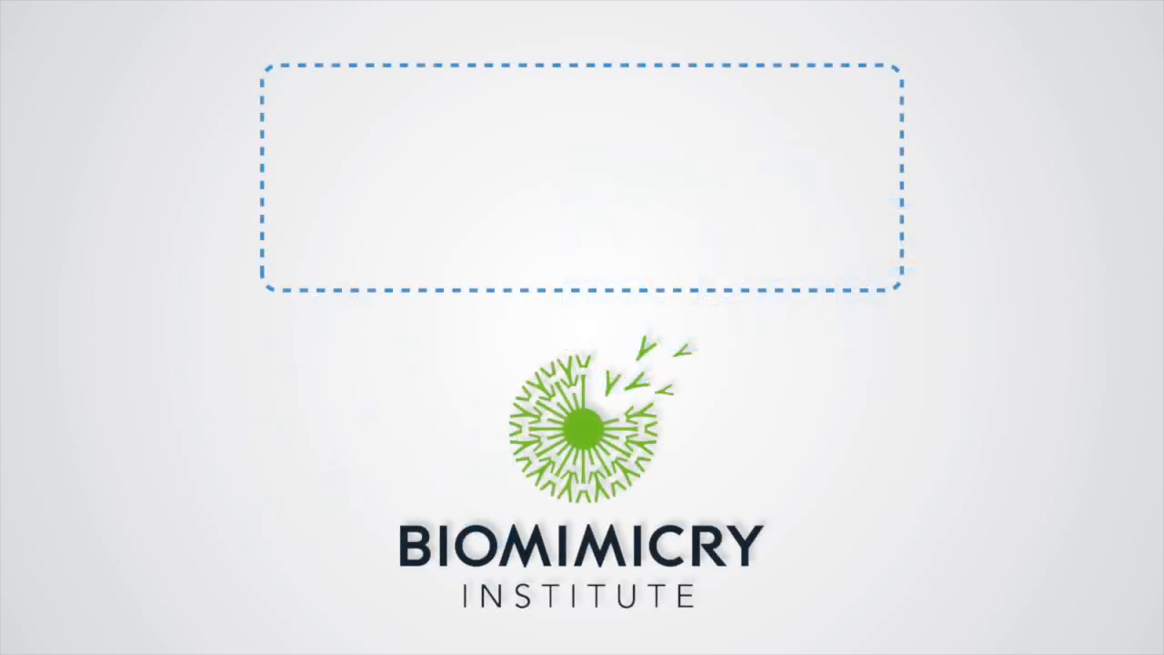
pyautogui.write('"biomime')
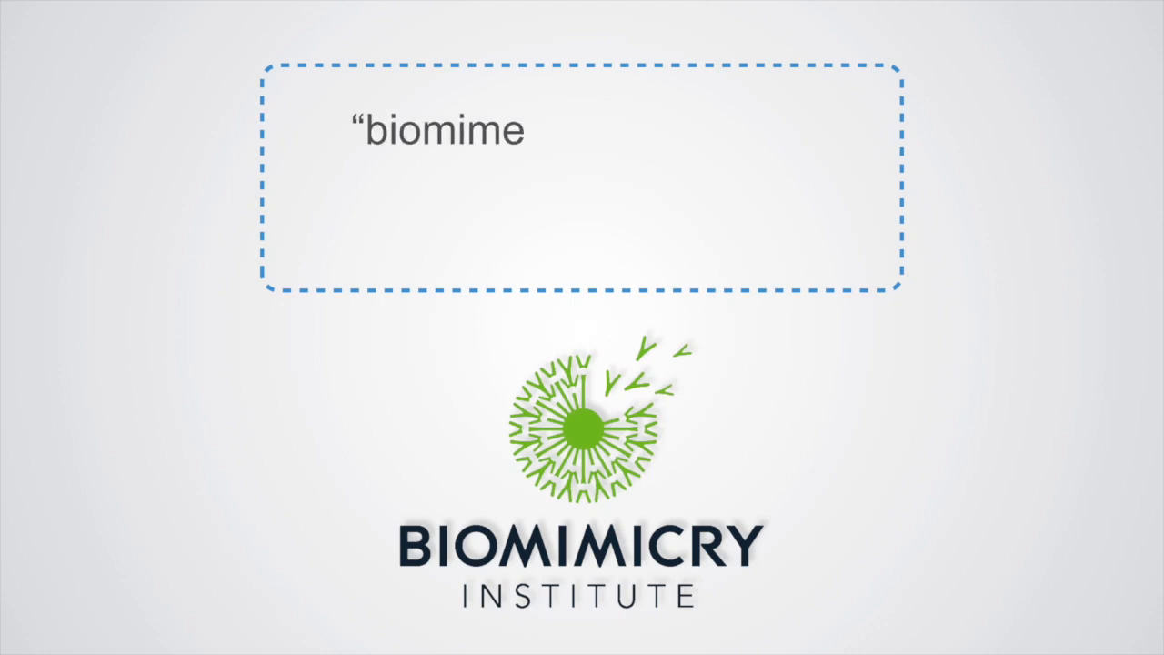